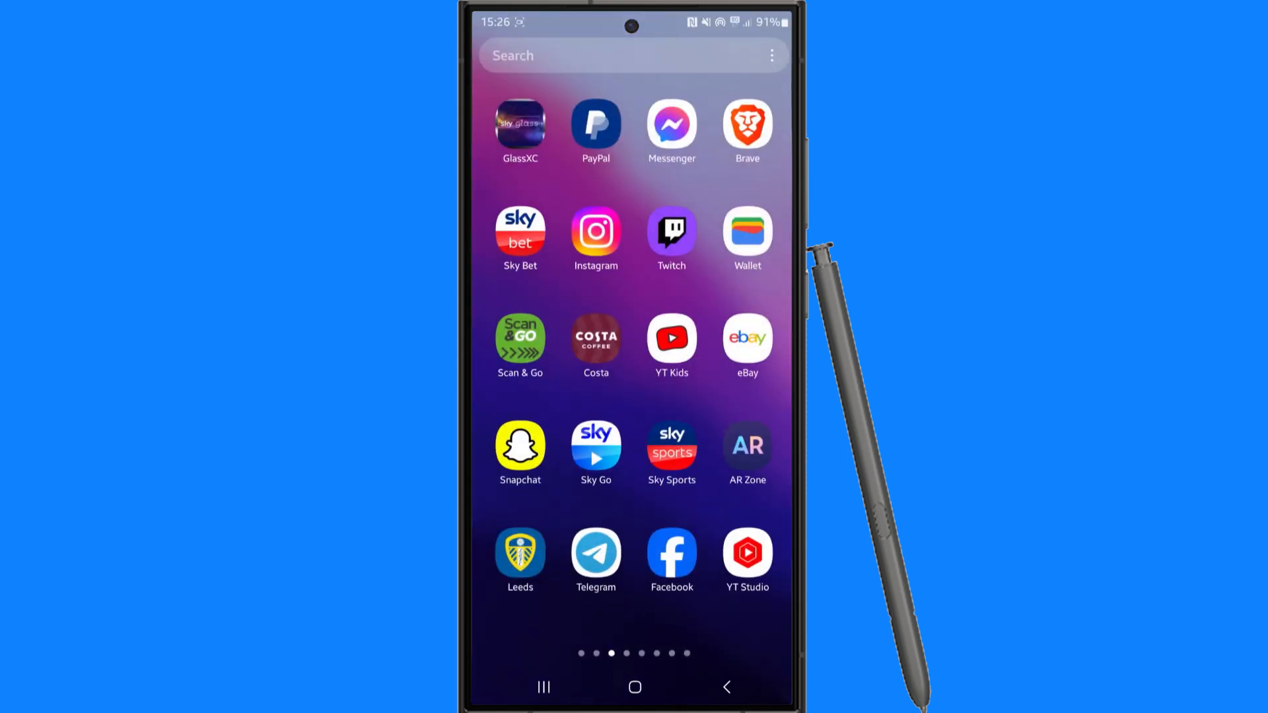
# Step: Launch the Facebook app from the home screen to reach the home feed
pyautogui.click(671, 553)
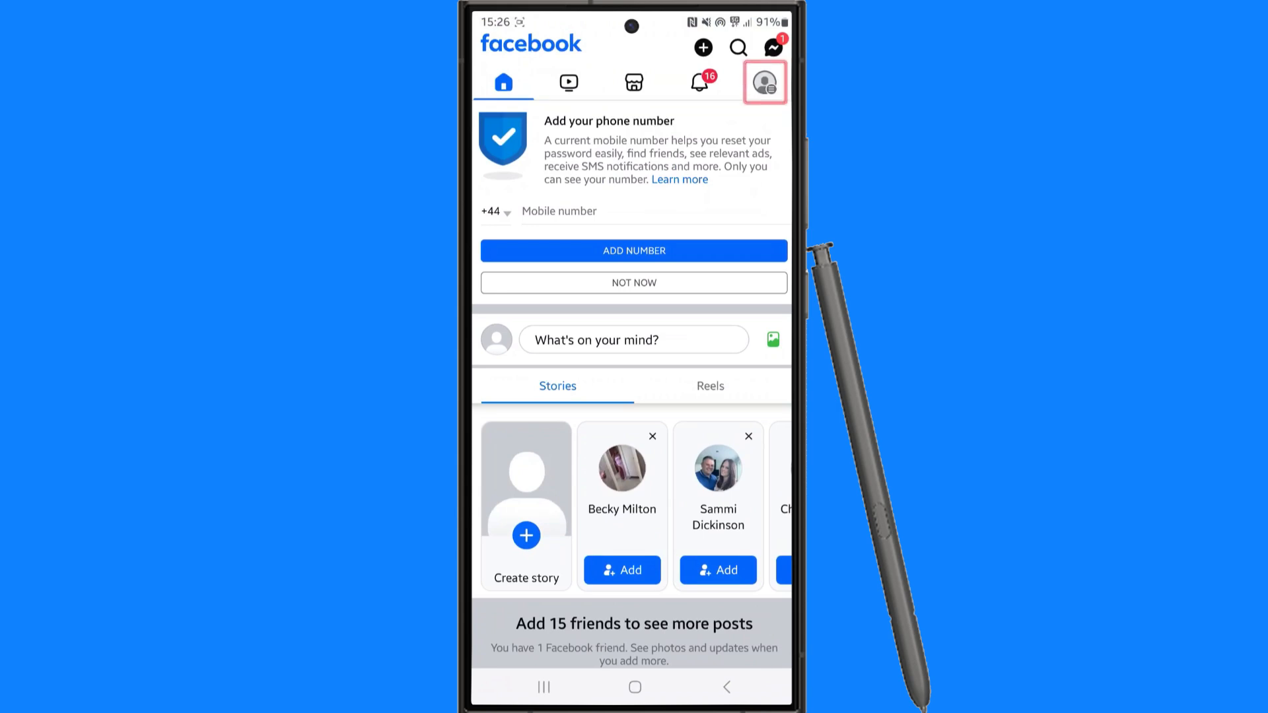
# Step: Reach the Facebook menu and expand its Settings & privacy section
pyautogui.click(763, 82)
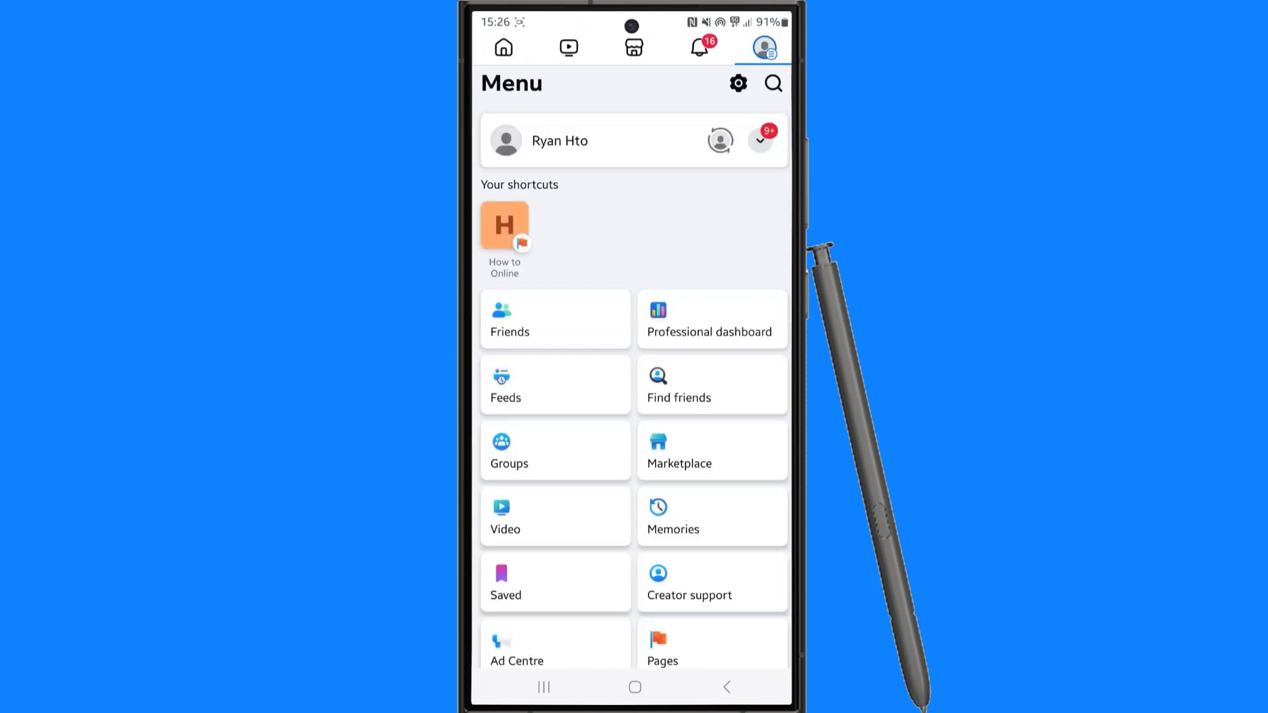
pyautogui.scroll(-3)
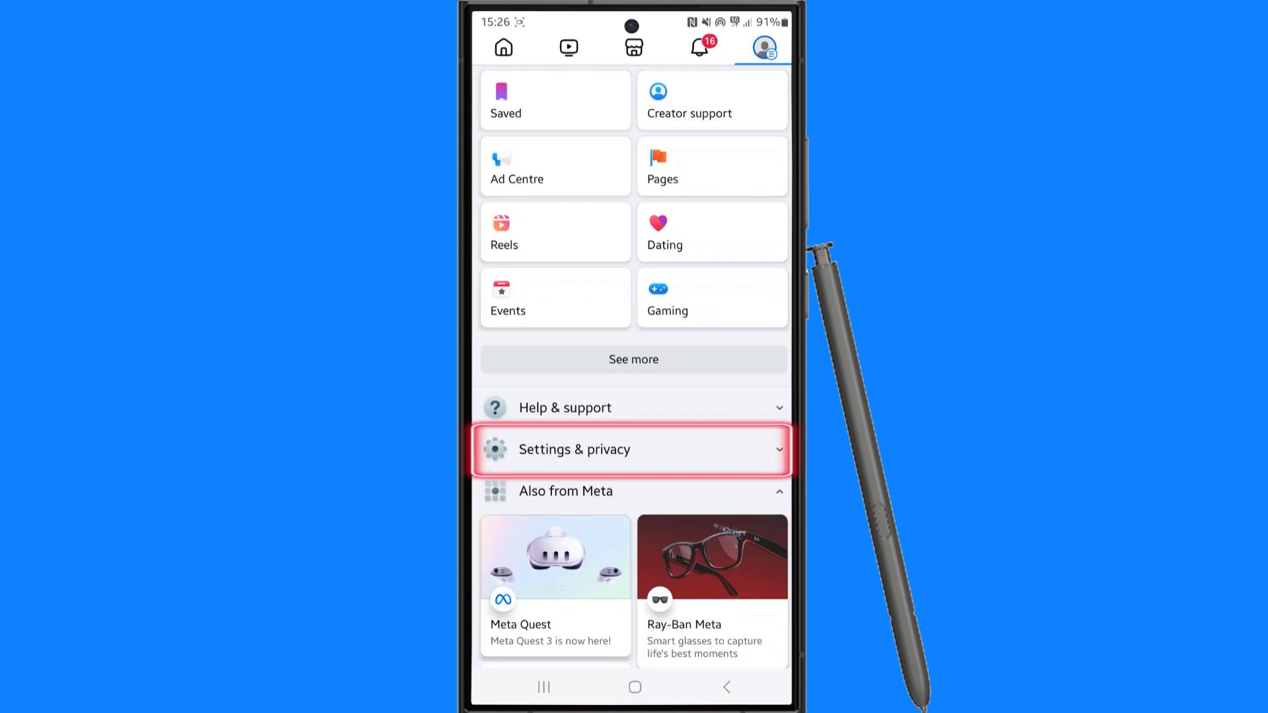
pyautogui.click(632, 449)
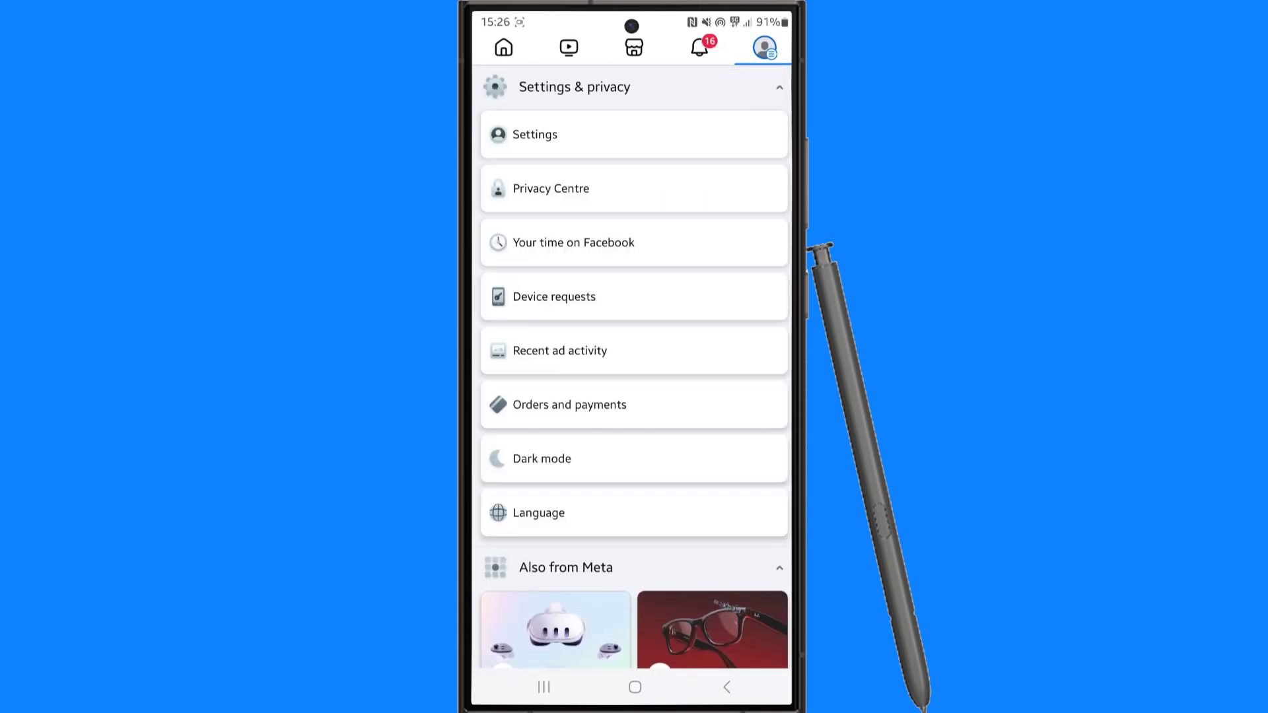
# Step: Go through Settings into Accounts Centre and reach its Personal details page
pyautogui.click(632, 134)
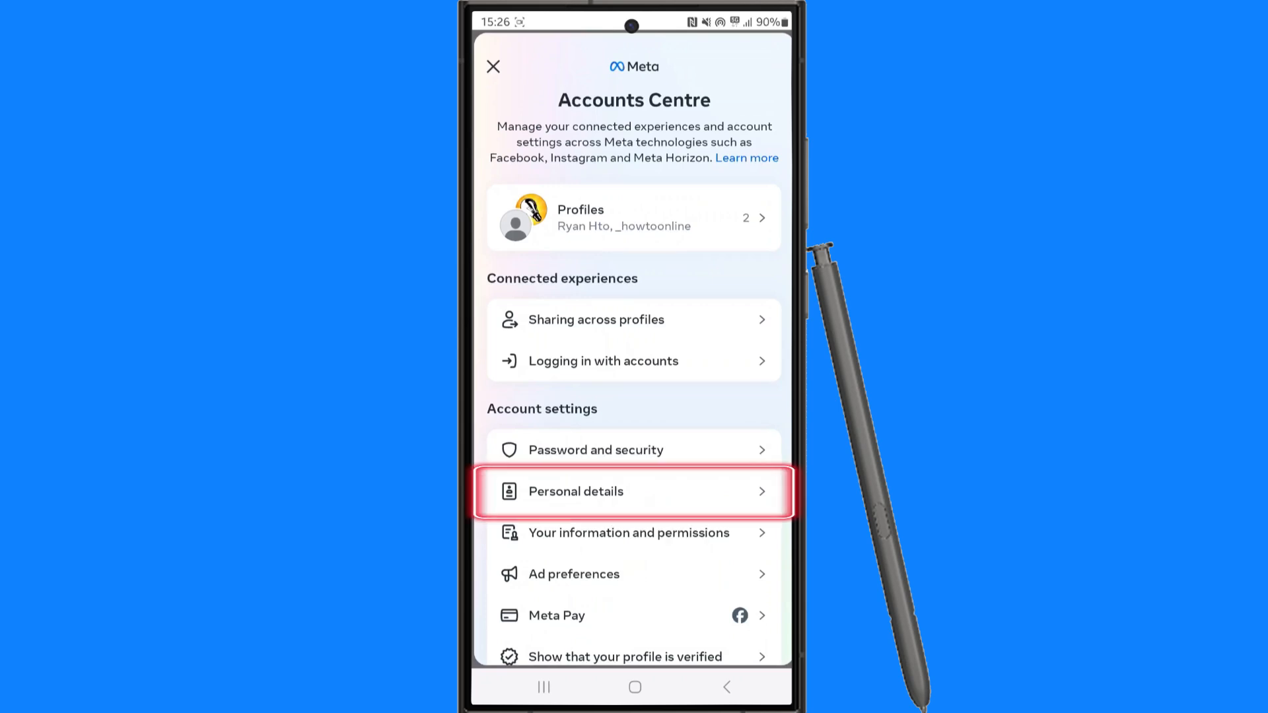
pyautogui.click(633, 491)
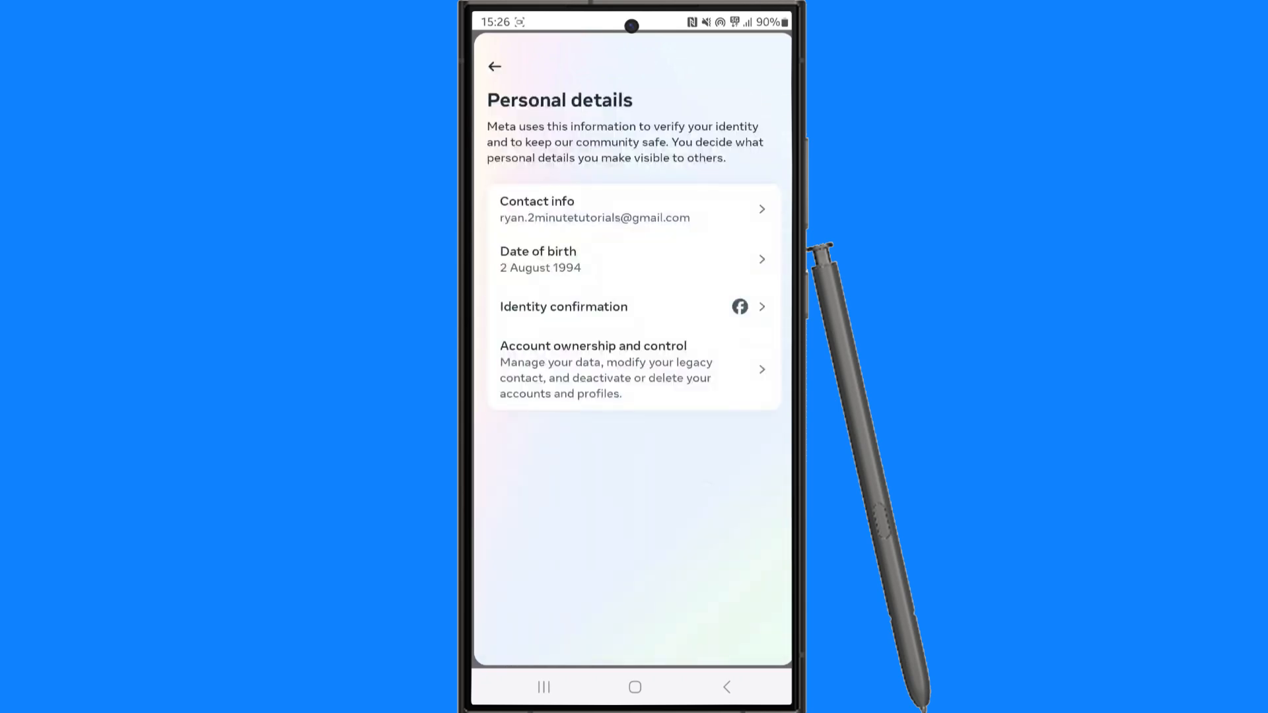
# Step: View the Identity confirmation page, then back out toward Settings & privacy
pyautogui.click(633, 306)
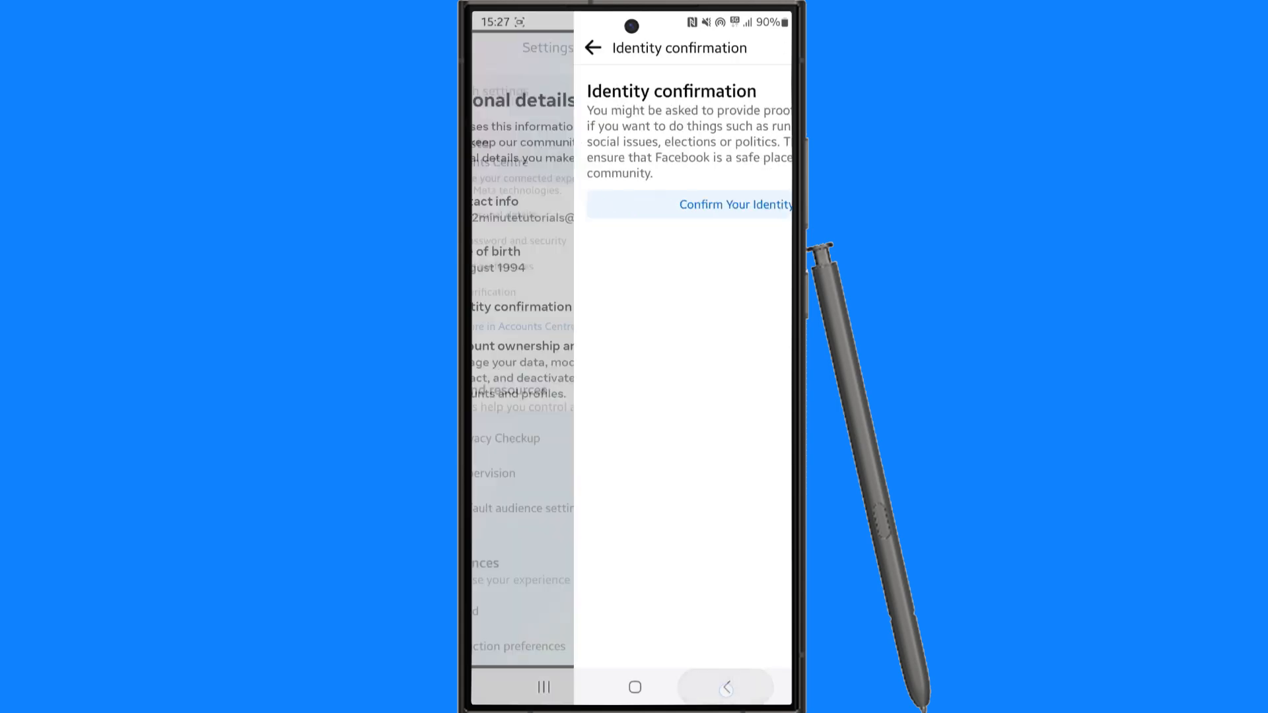
pyautogui.click(593, 47)
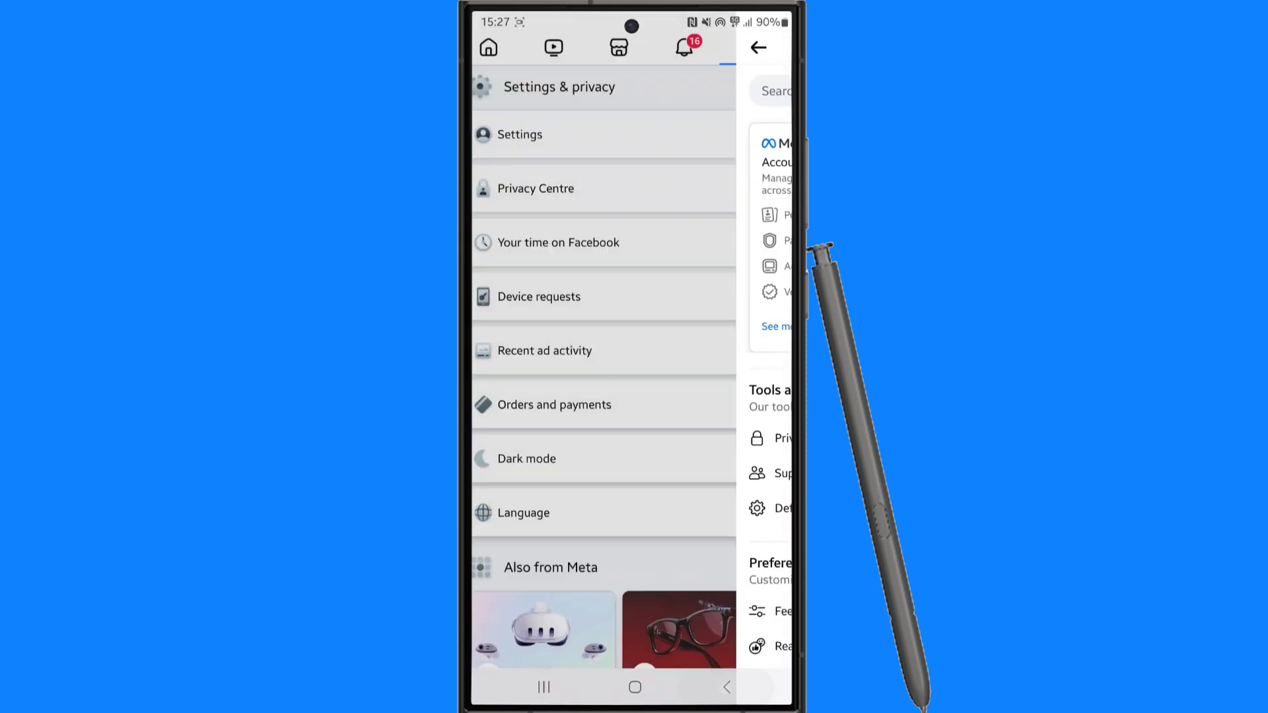
# Step: From the menu, expand Help & support and bring up the Report a problem sheet
pyautogui.click(758, 48)
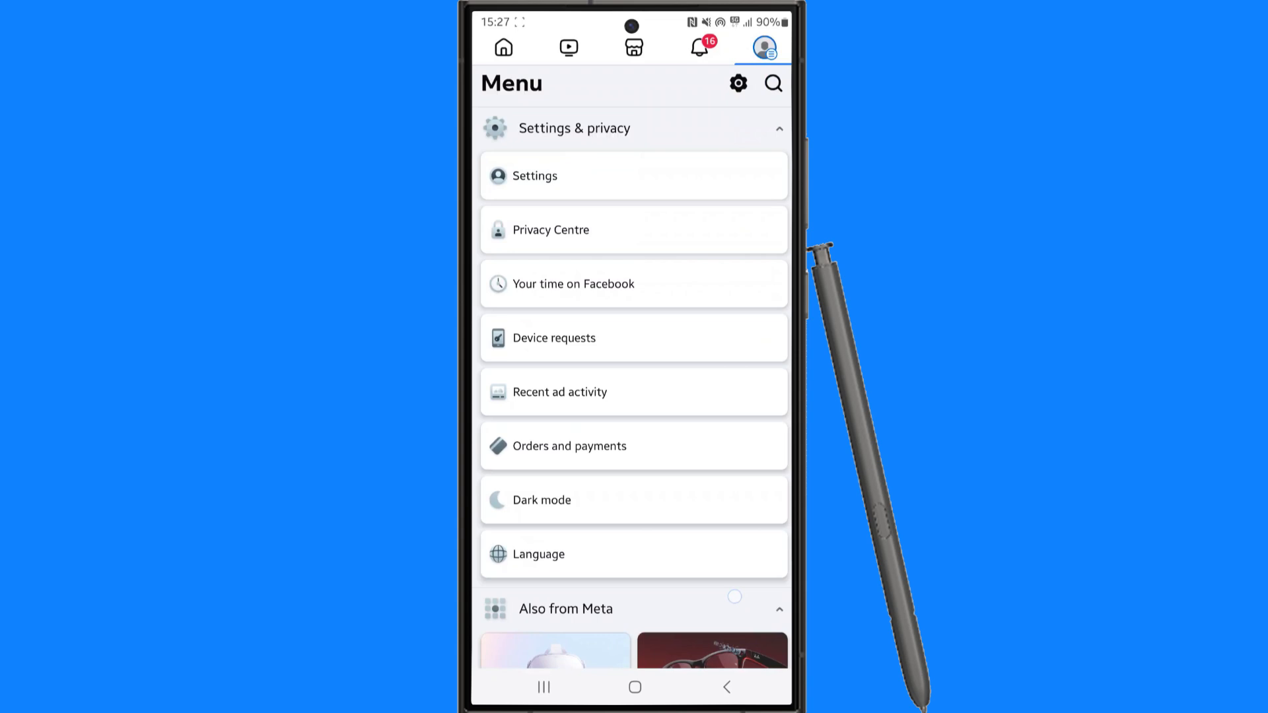
pyautogui.scroll(-3)
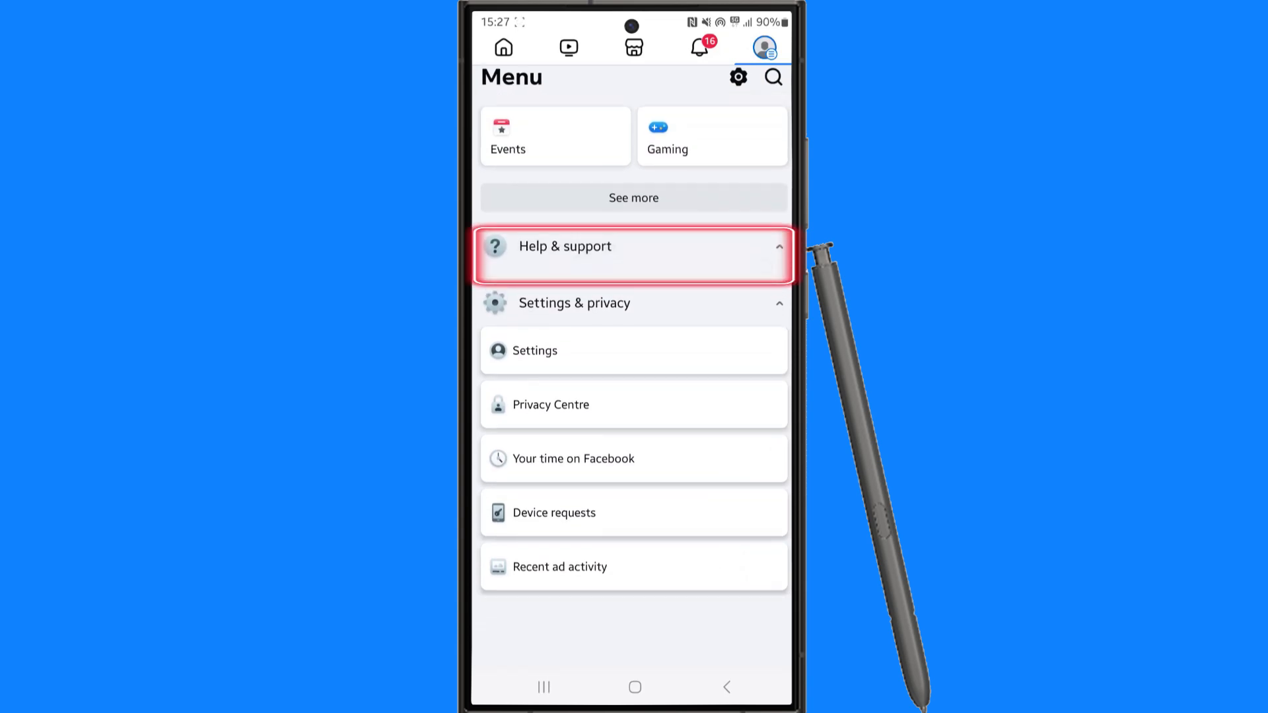
pyautogui.click(633, 247)
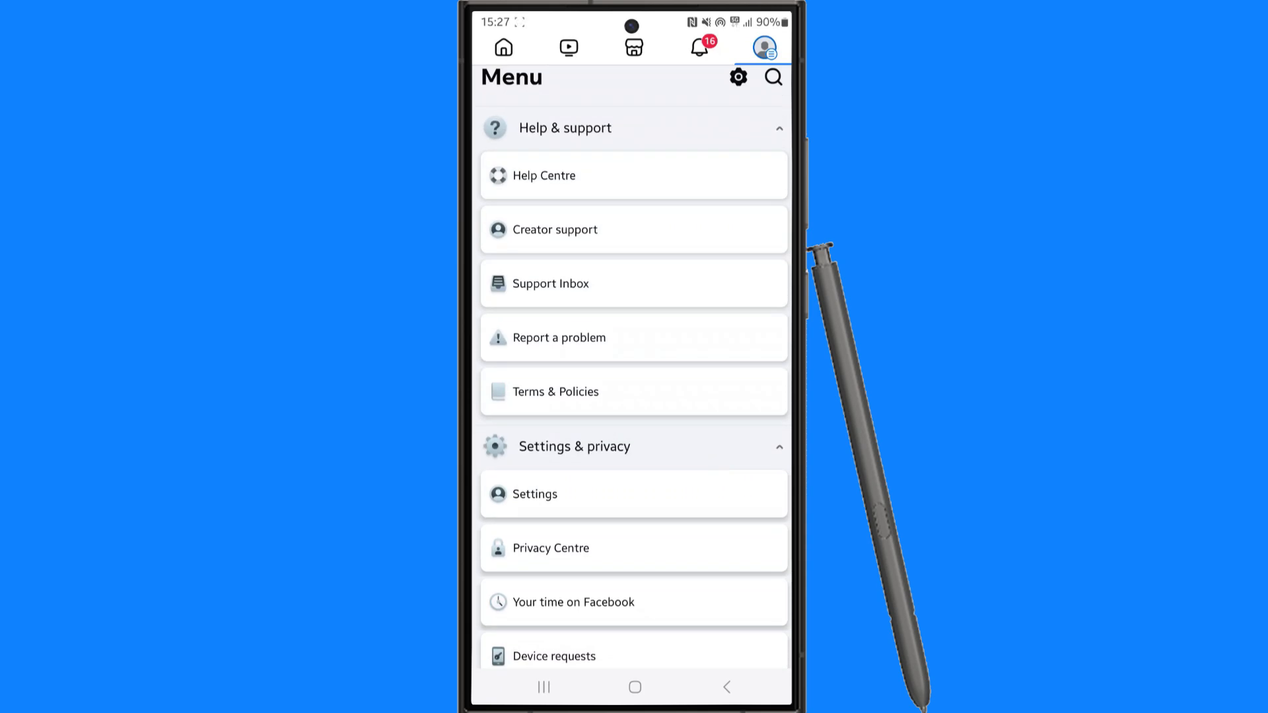
pyautogui.click(557, 336)
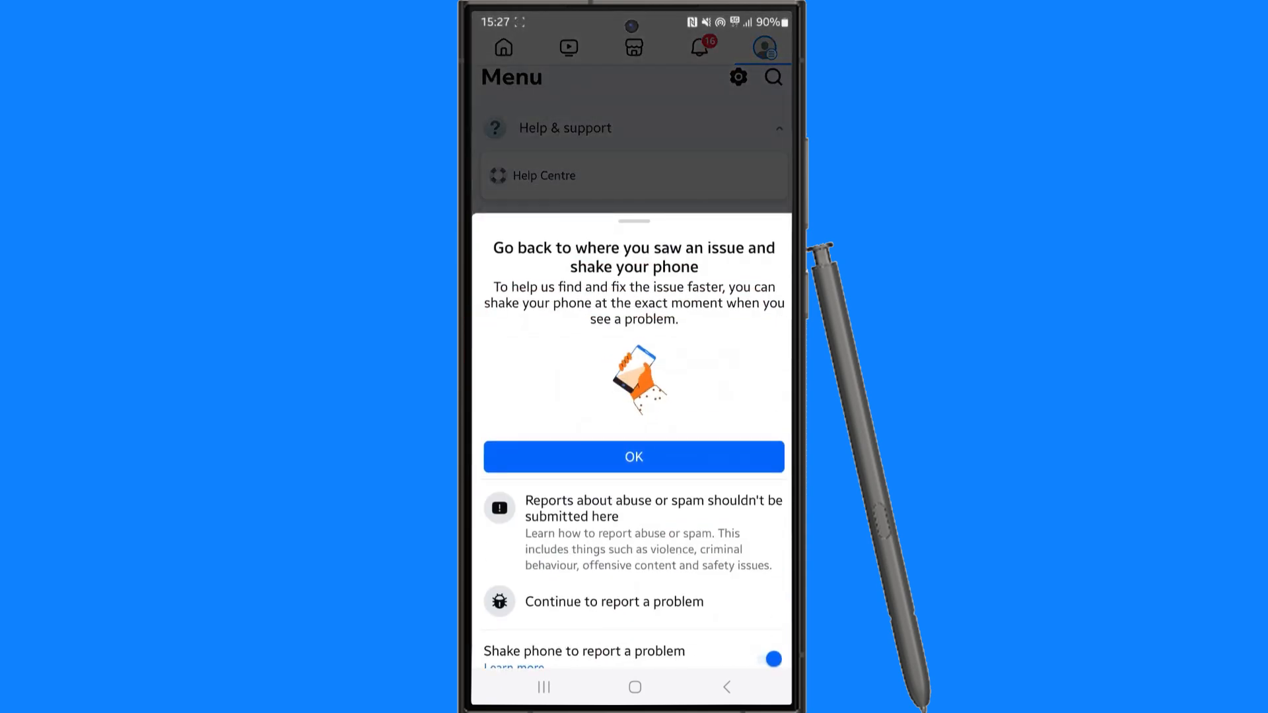